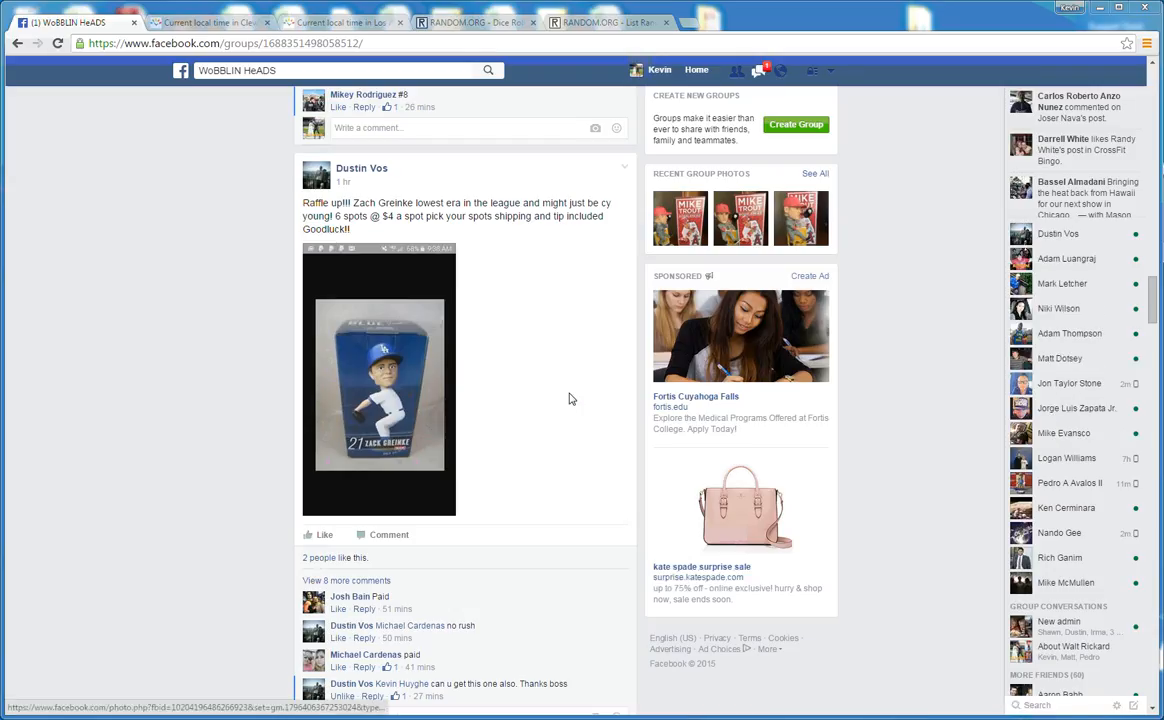
- Scroll the group feed down to the Zack Greinke raffle post's comments and comment box
scroll(down, 3)
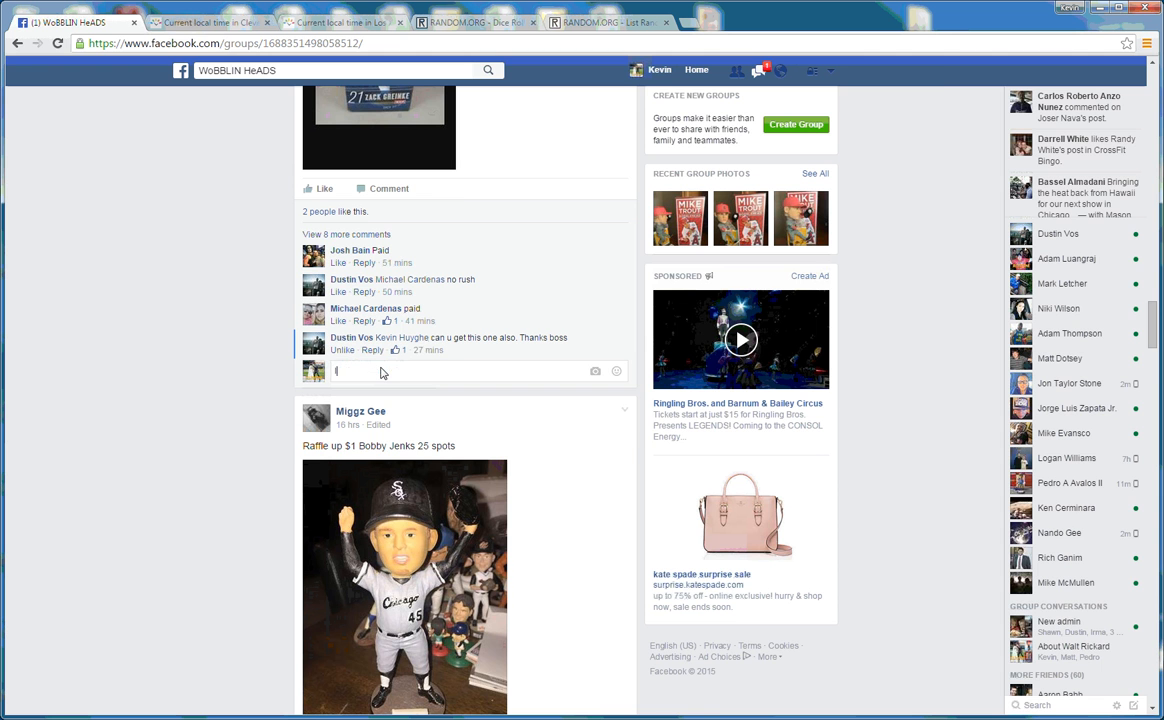
- Check the current Cleveland and Los Angeles times, then return to the Facebook raffle post
click(205, 22)
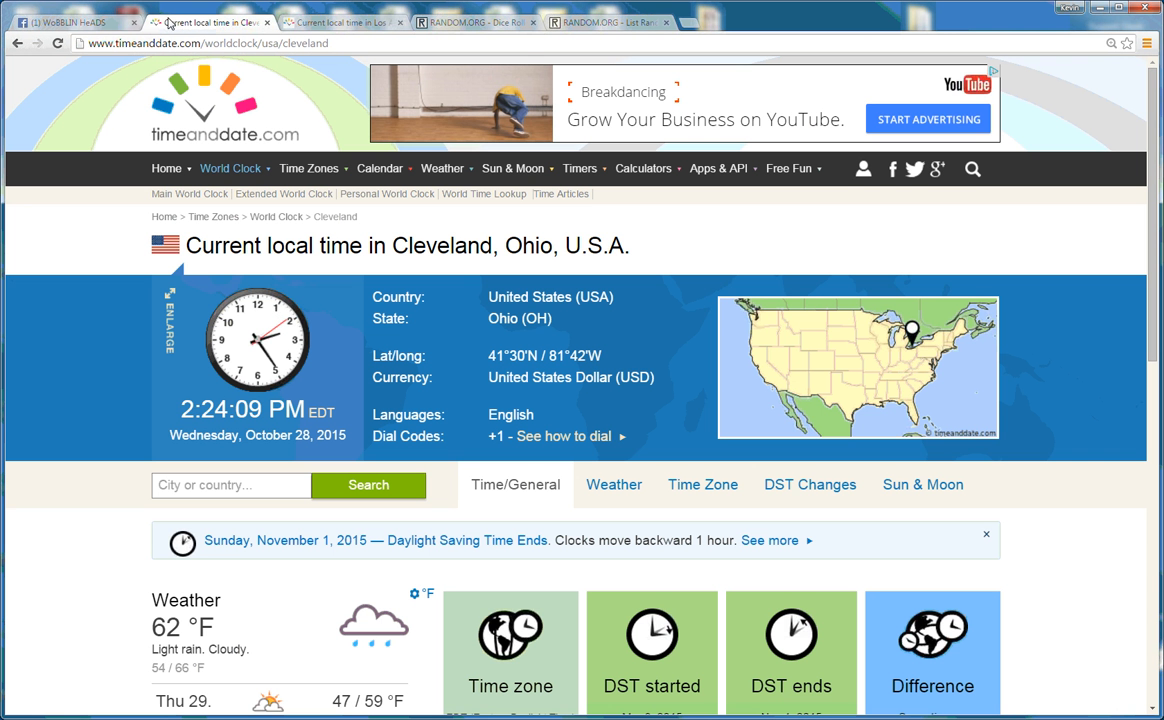
click(335, 22)
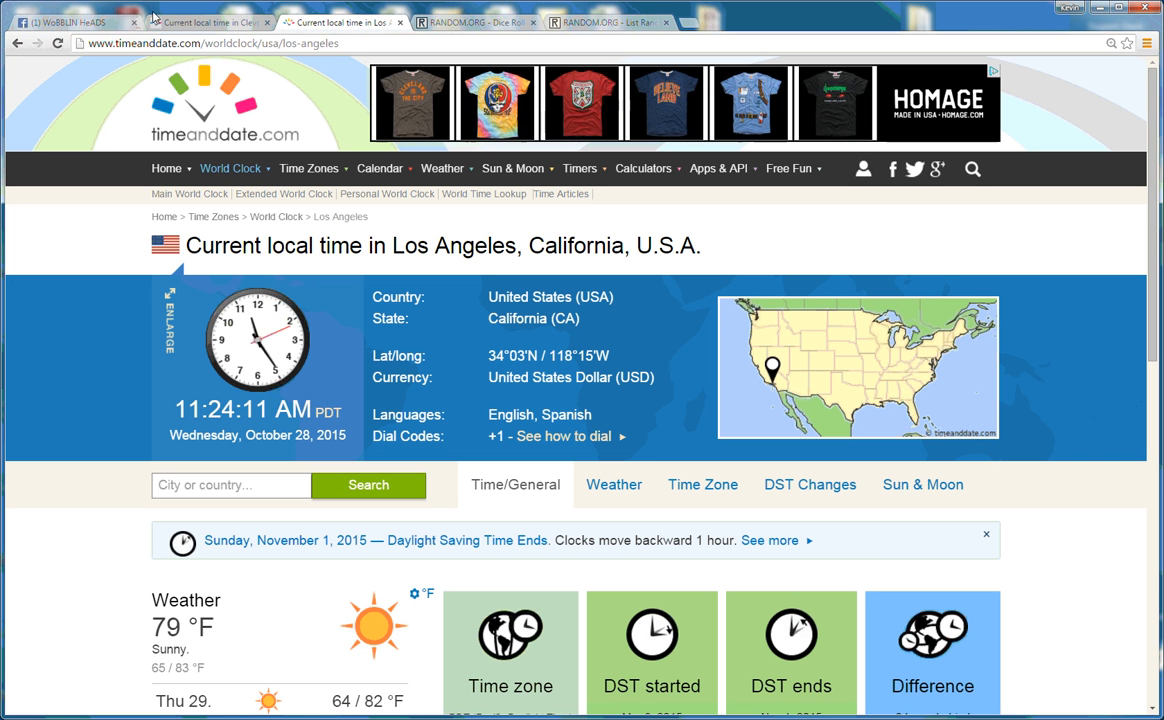
click(70, 22)
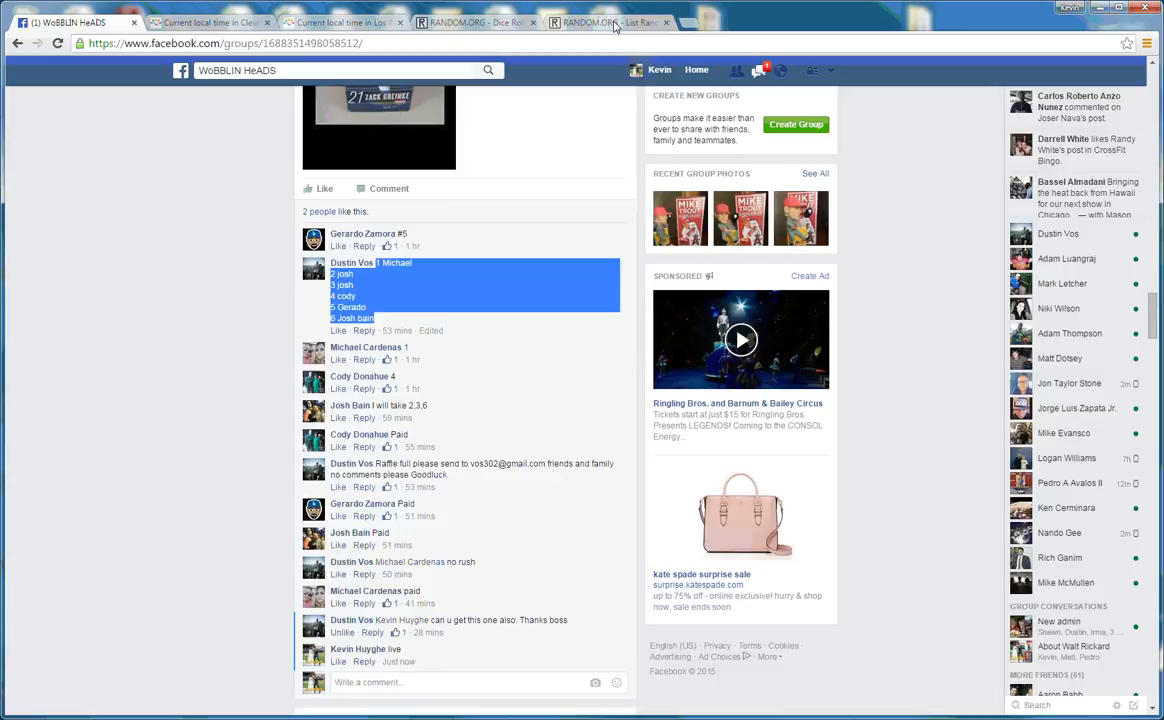
- Roll two dice twice on RANDOM.ORG, landing five and two, then view the list randomizer
click(475, 22)
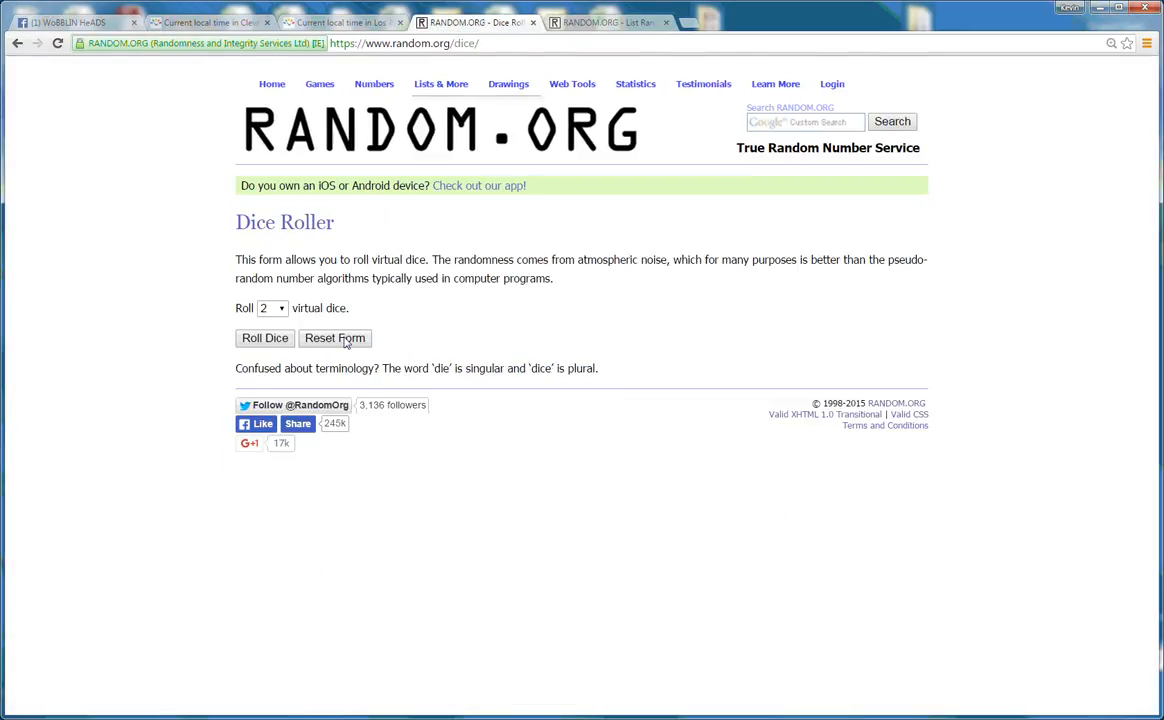
click(264, 337)
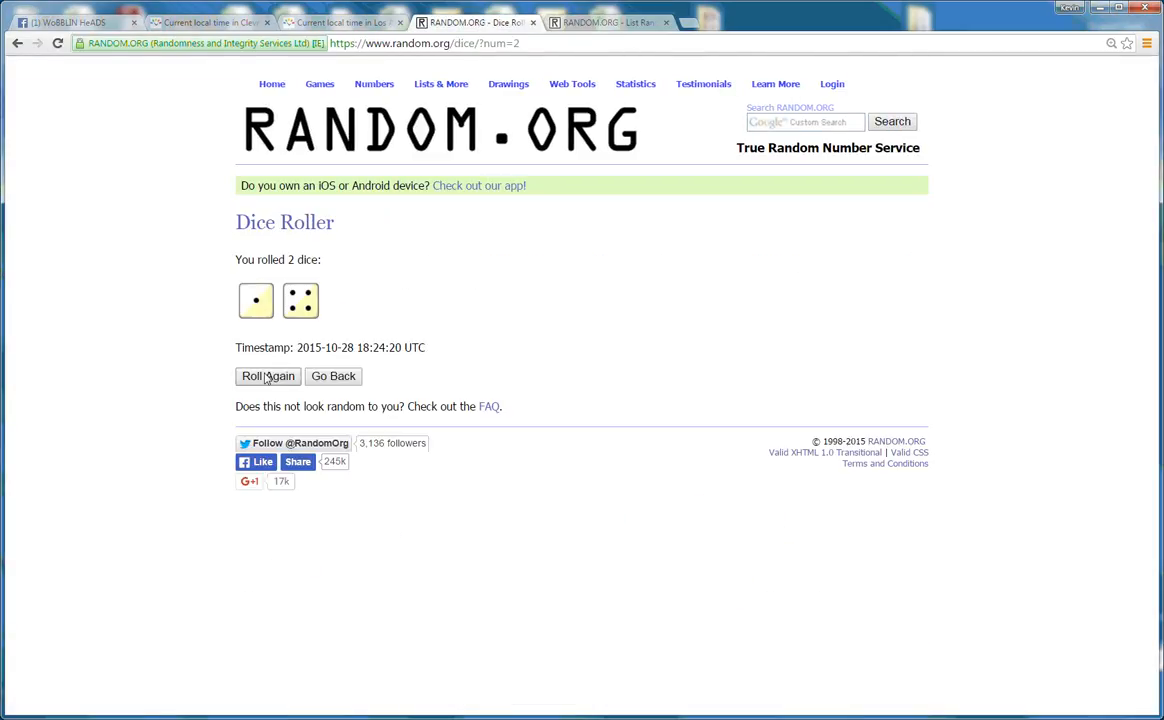
click(267, 375)
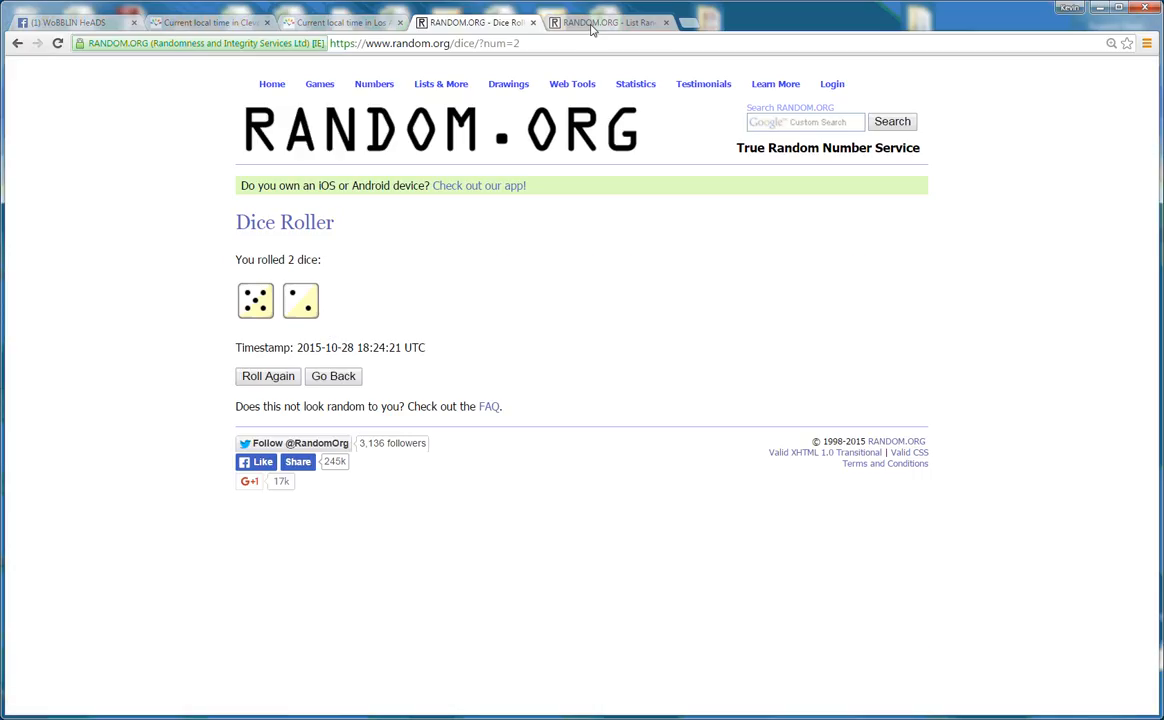
click(610, 22)
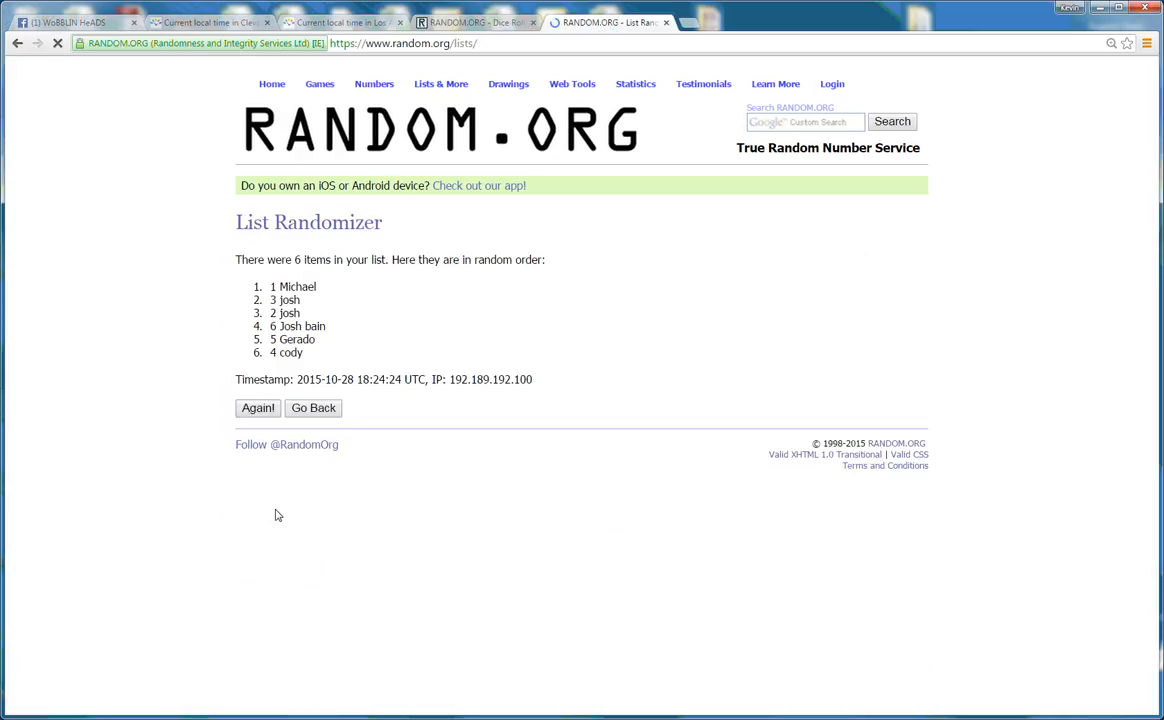
- Randomize the six-name list four more times, recheck Cleveland's time, and return to Facebook comments
click(257, 408)
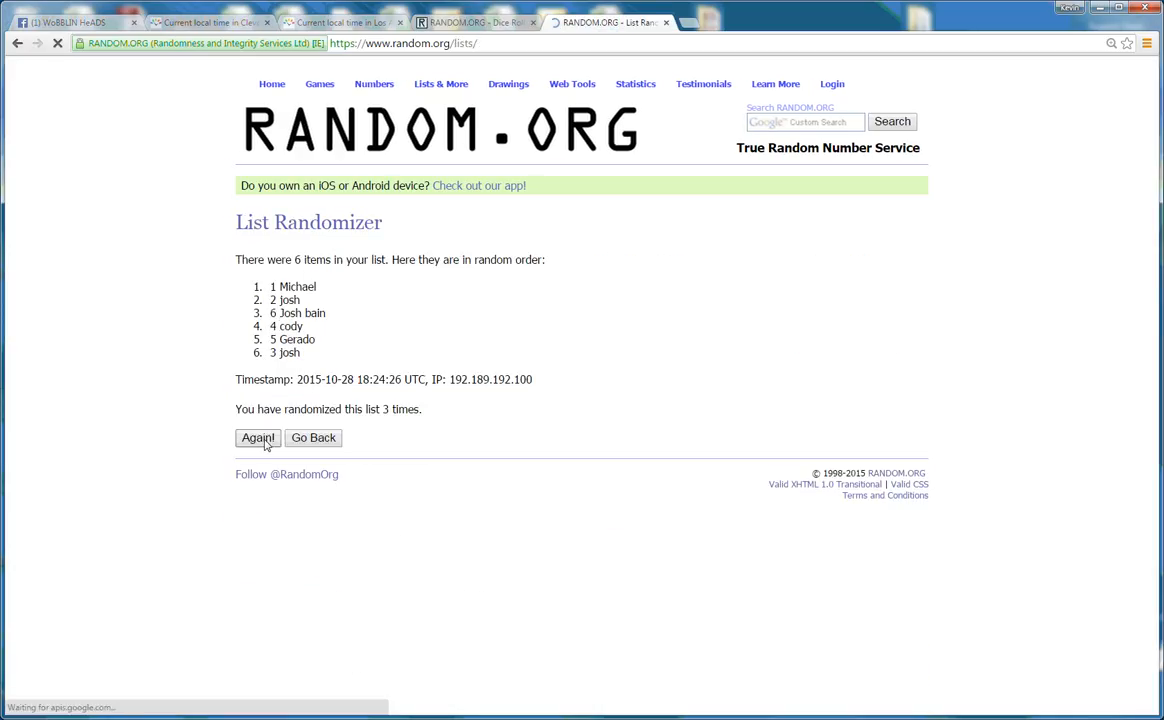
click(257, 437)
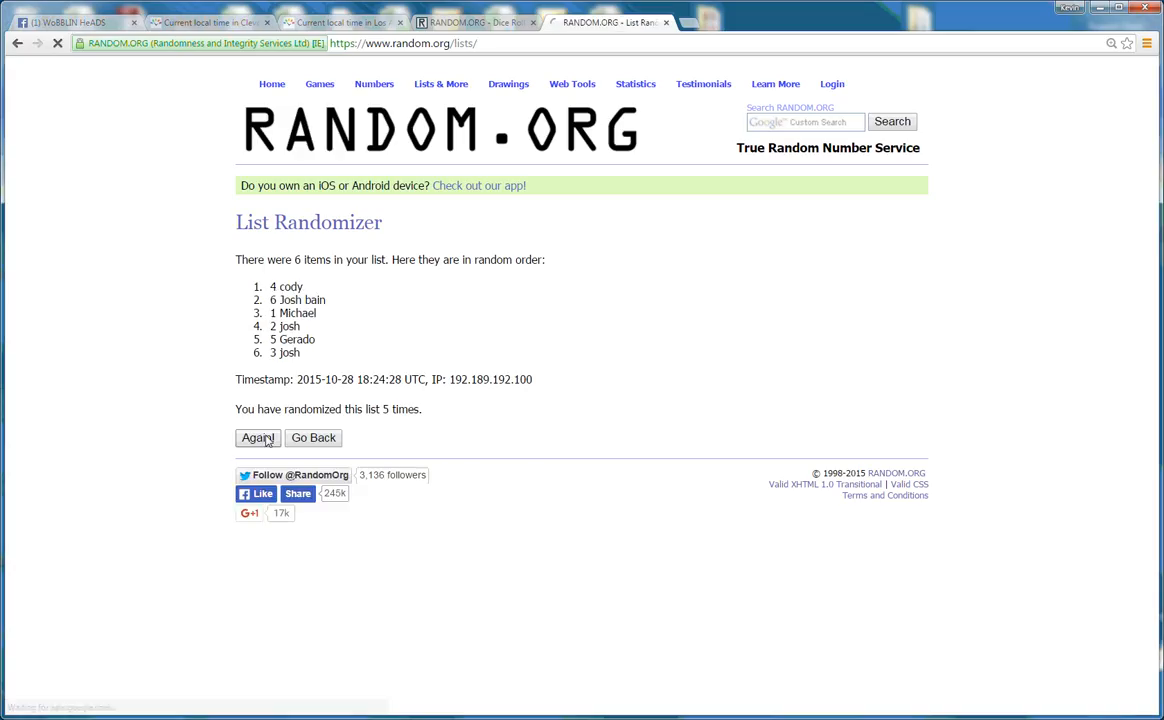
click(257, 437)
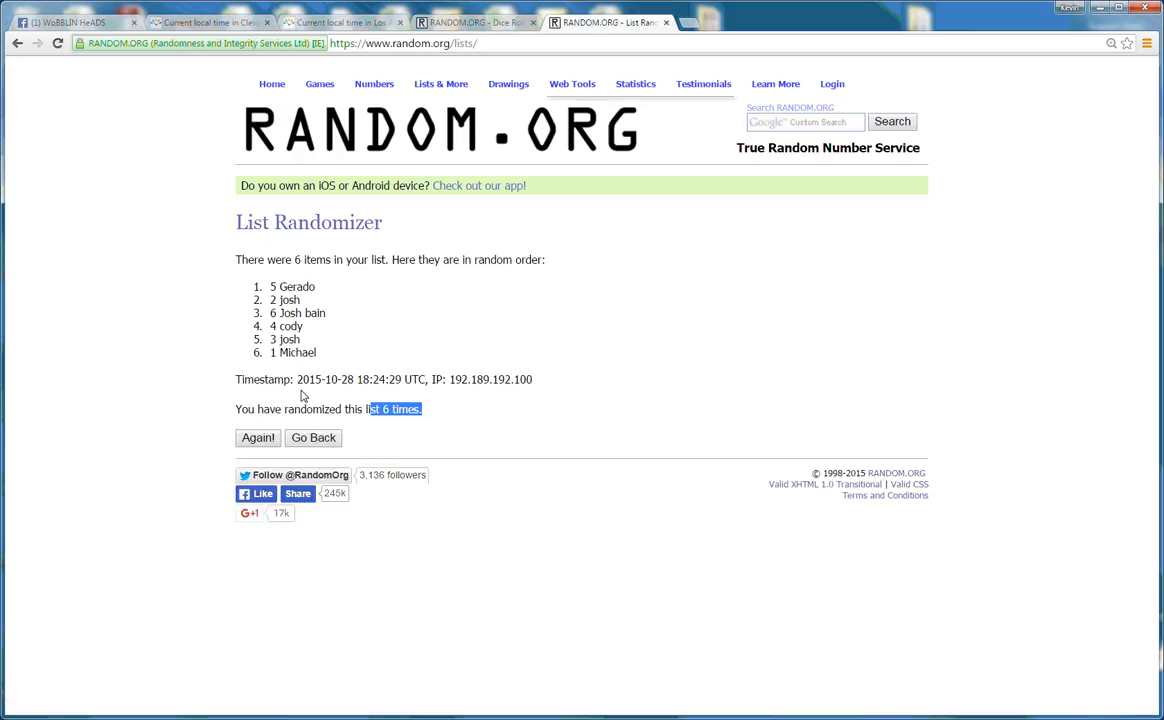
click(257, 437)
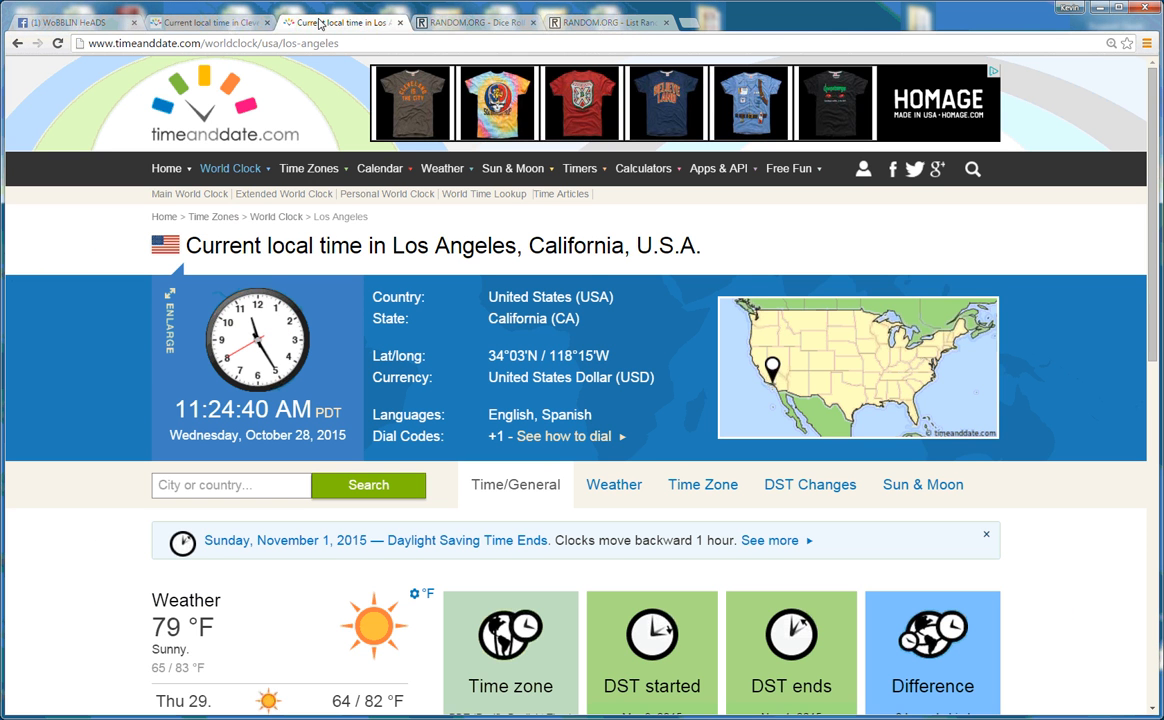
click(205, 22)
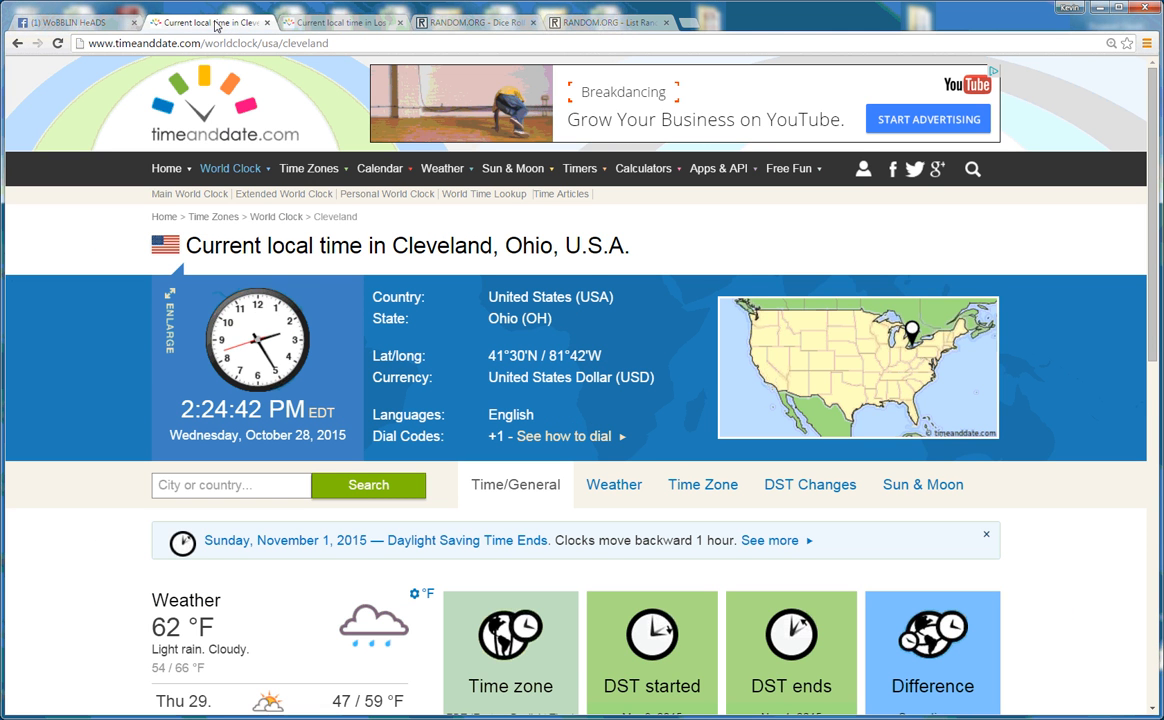
click(70, 22)
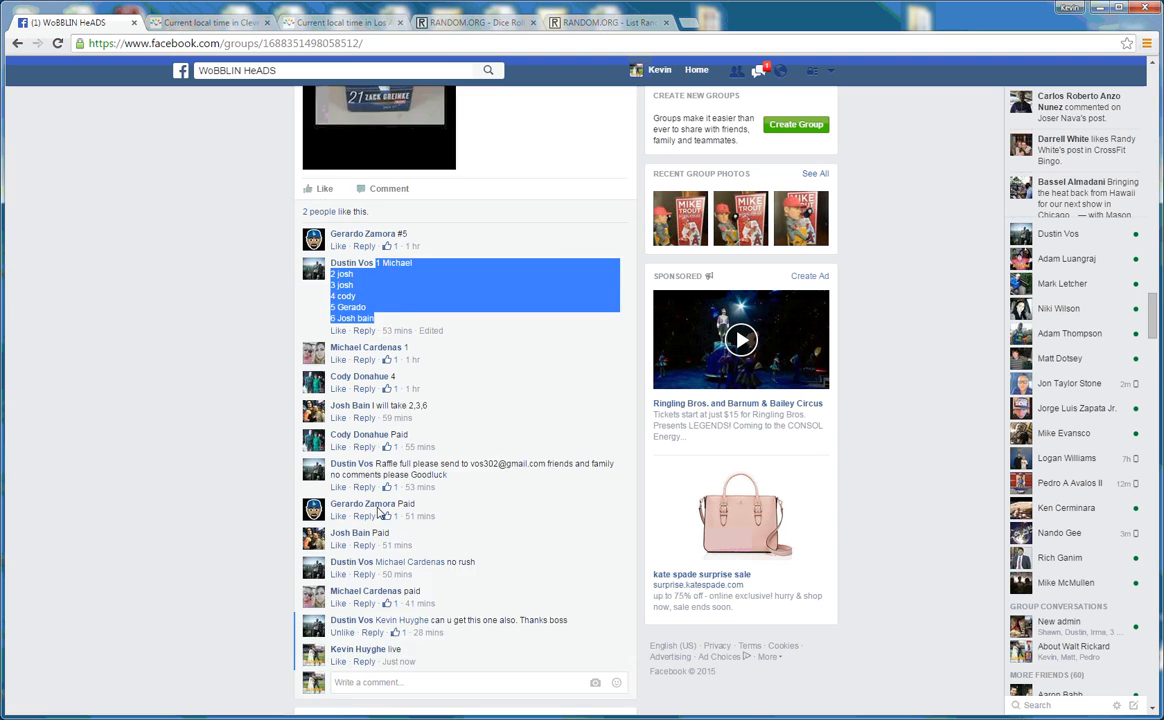